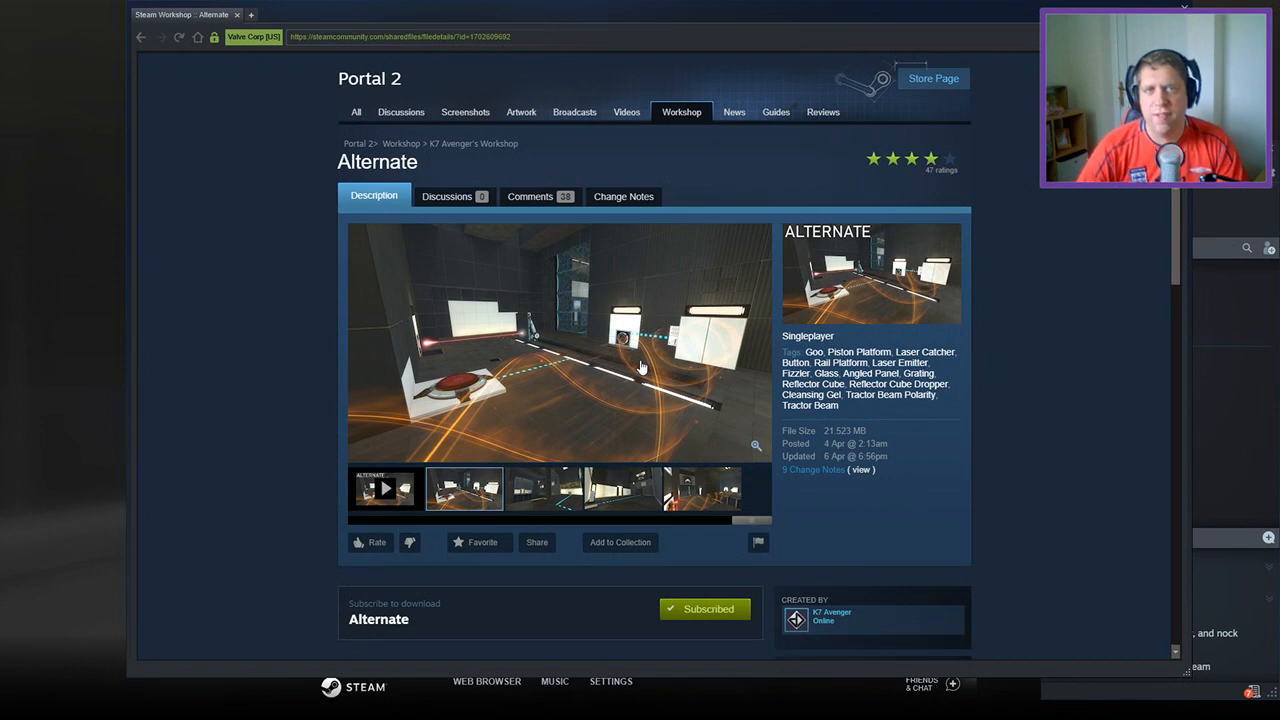
Step: Scroll down through the Workshop description of the subscribed 'Alternate' test chamber
scroll(down, 3)
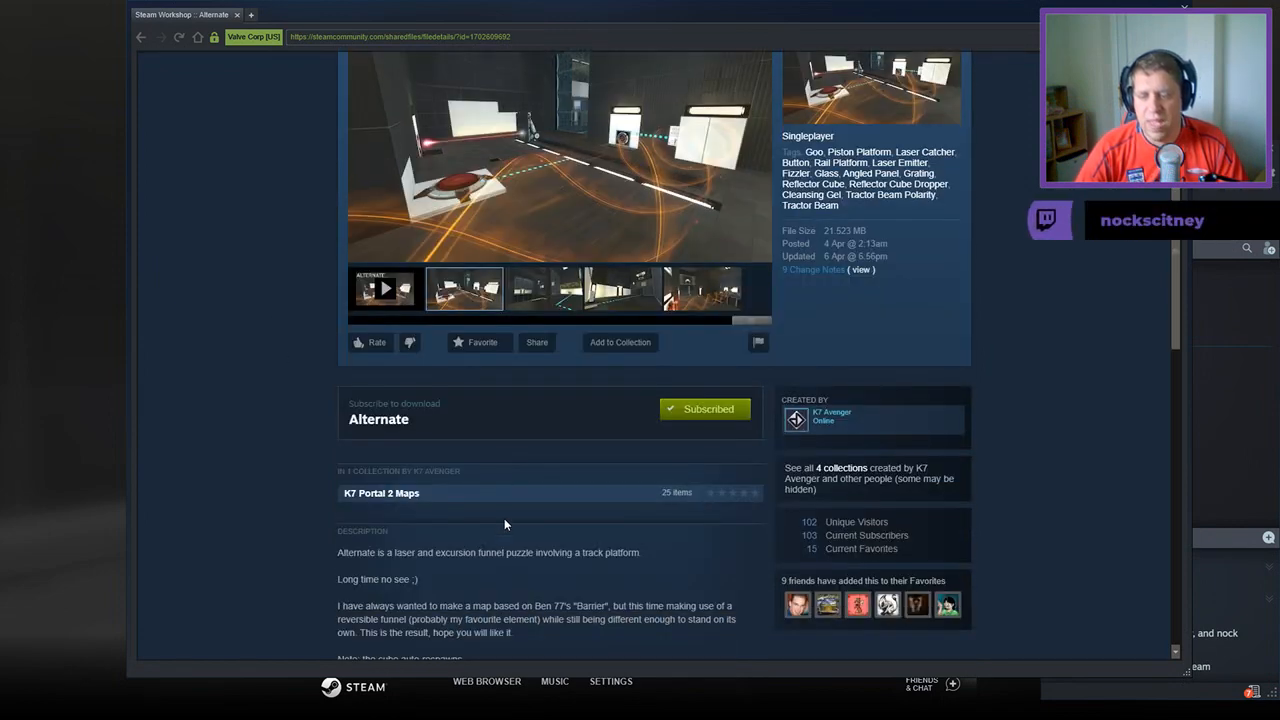
scroll(down, 3)
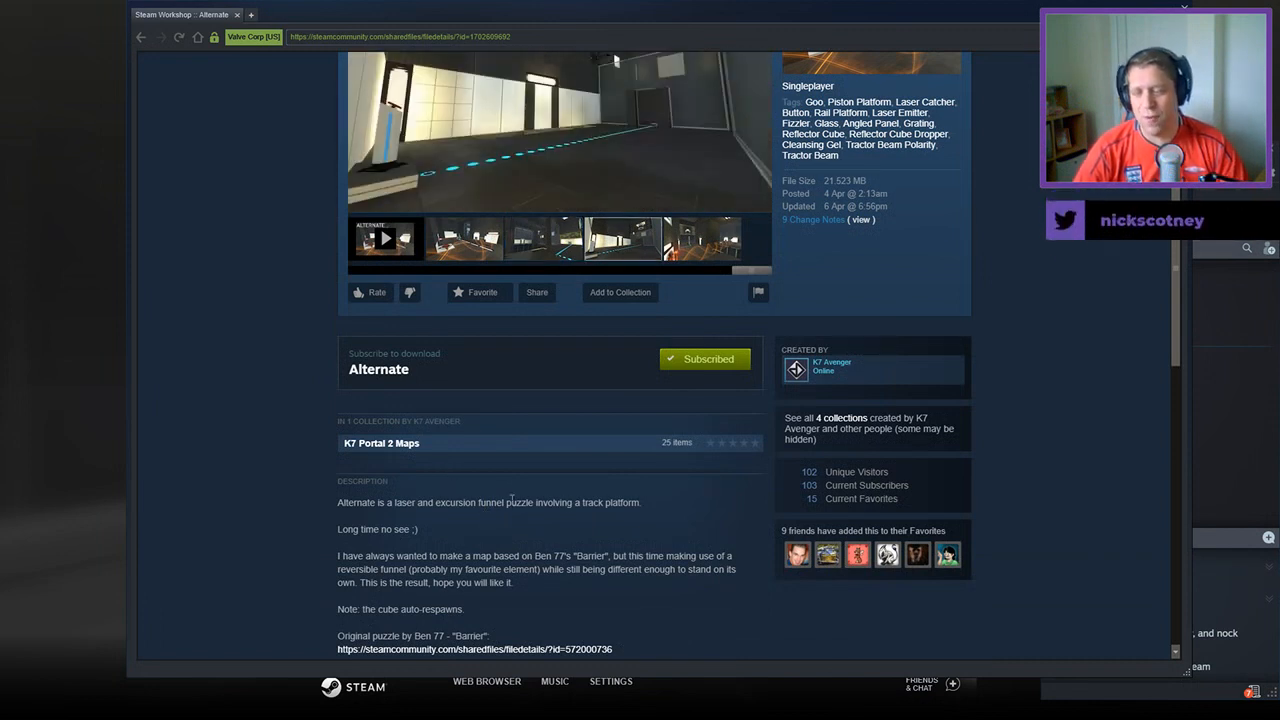
scroll(down, 3)
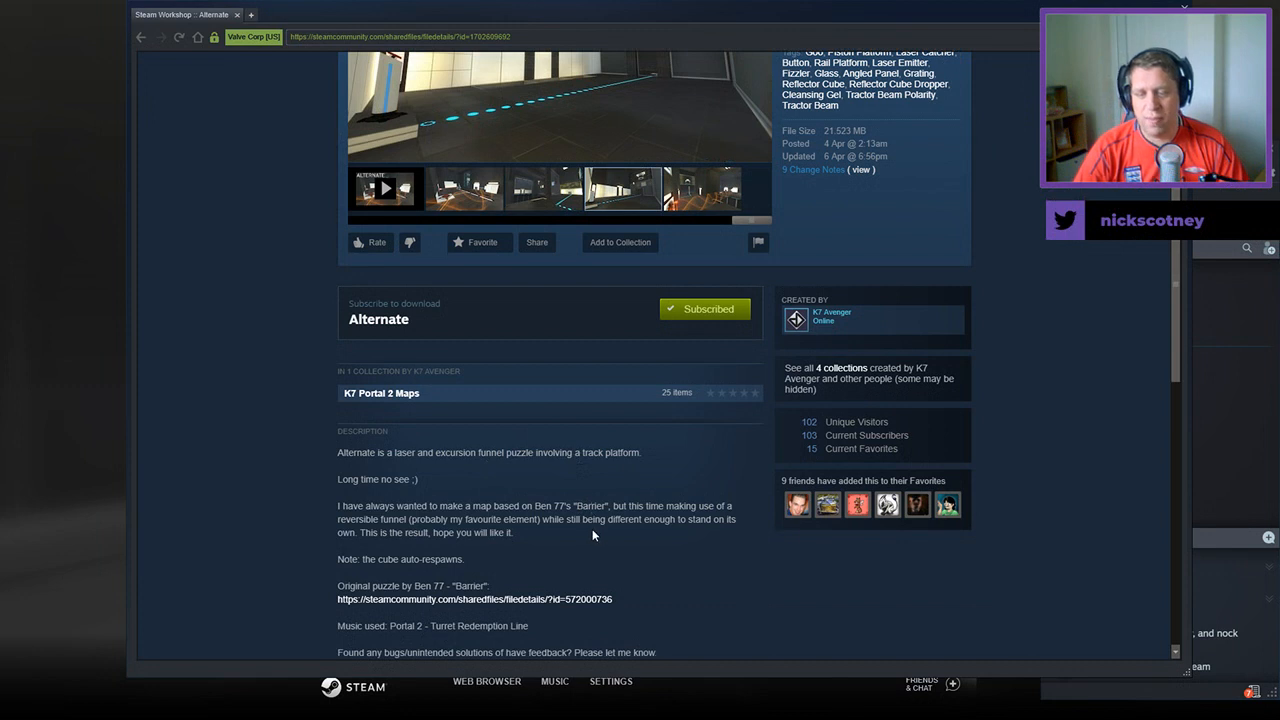
mouse_move(596, 544)
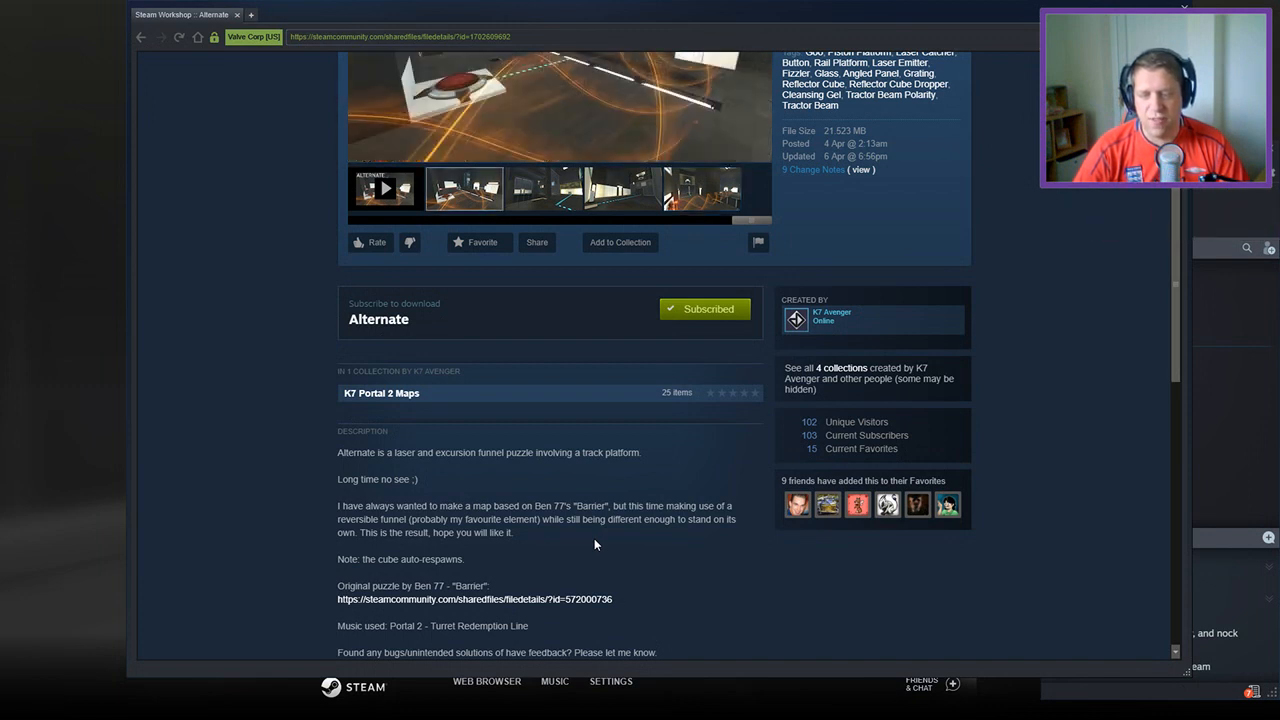
mouse_move(590, 548)
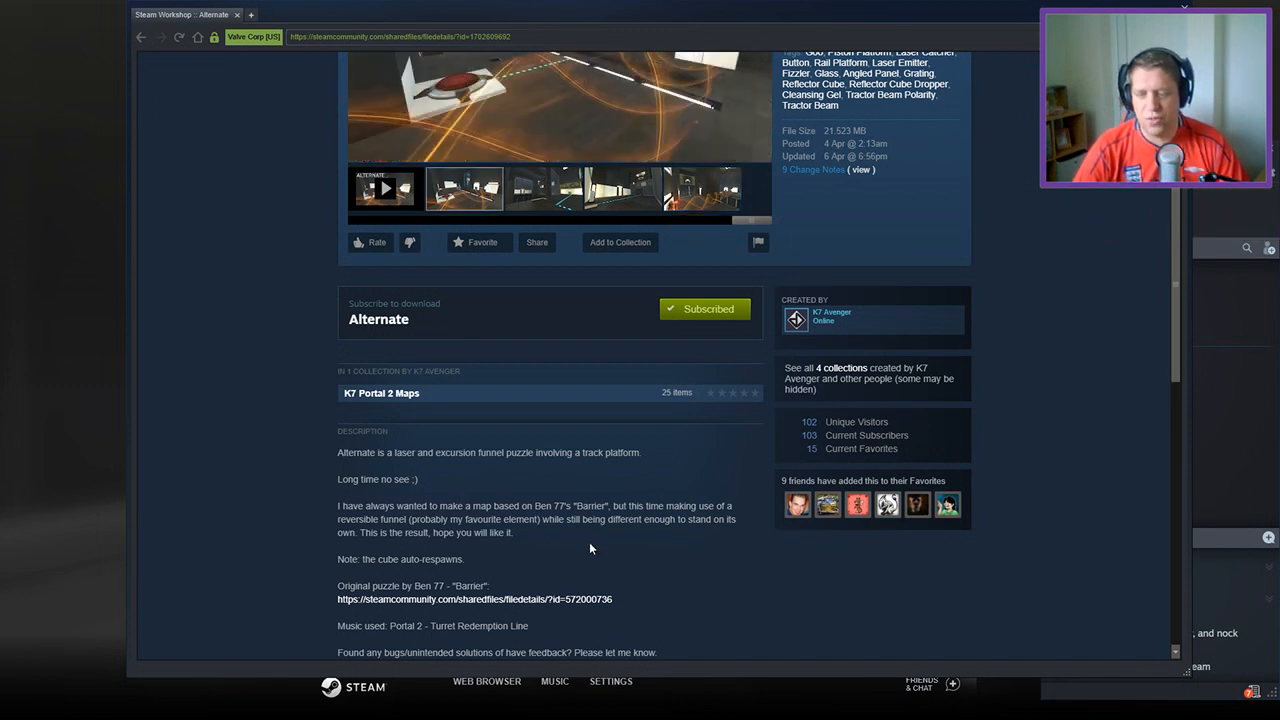
scroll(down, 3)
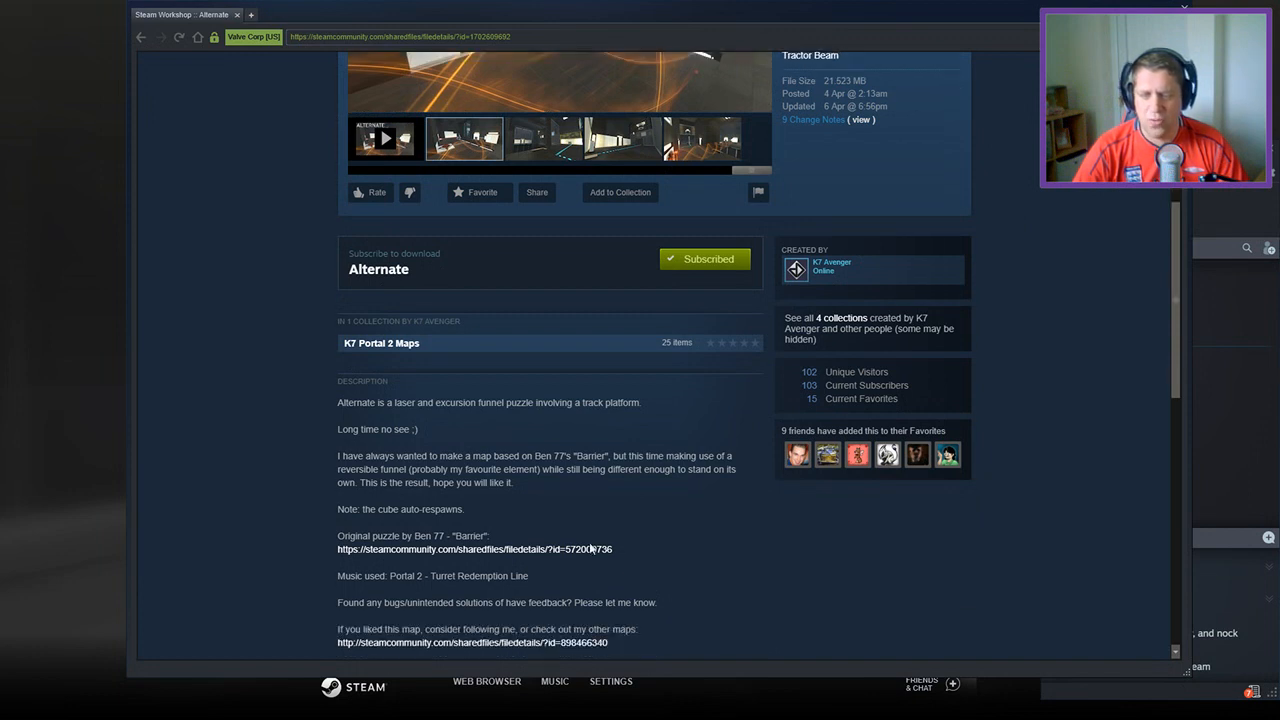
scroll(down, 3)
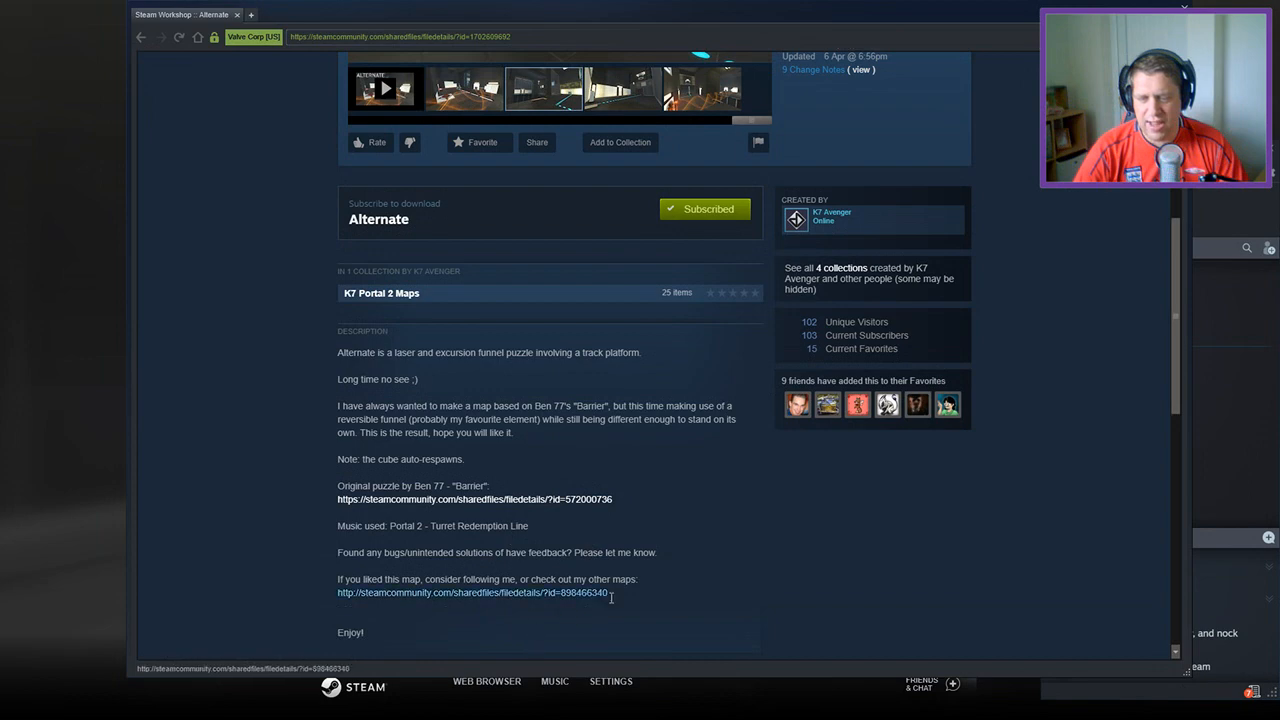
scroll(down, 3)
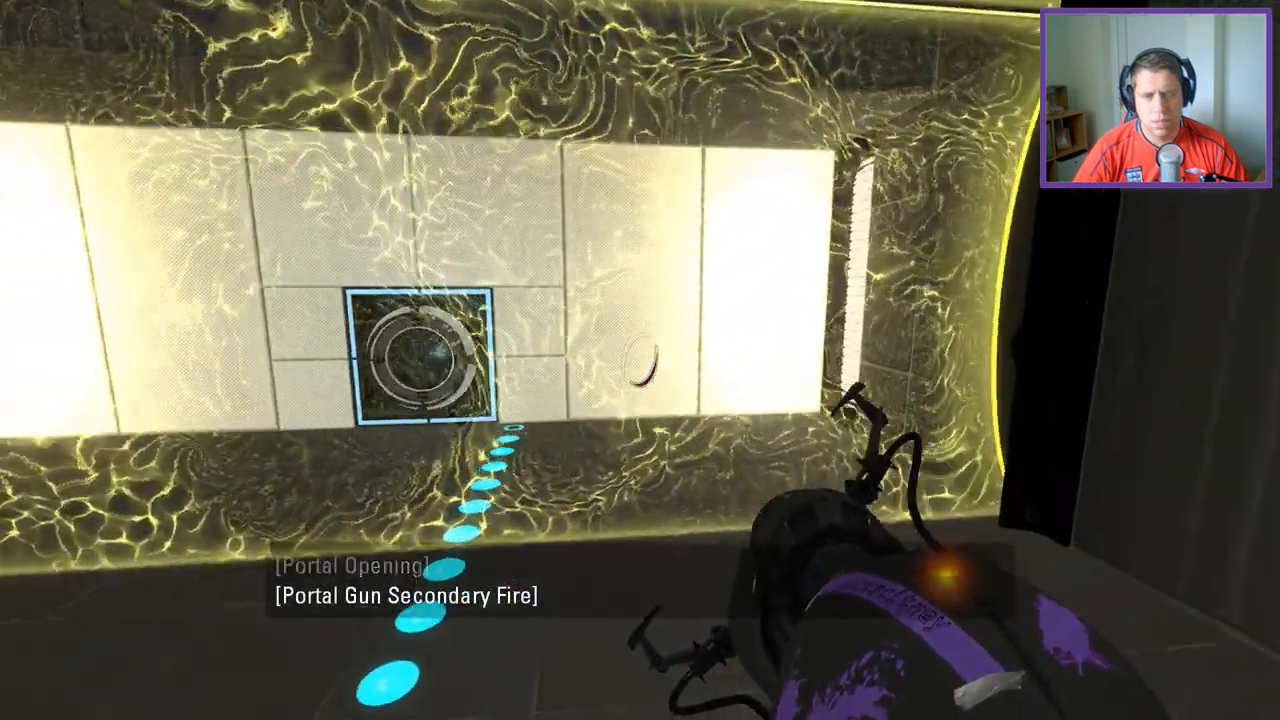
Step: Fire portals onto the white panels of the first room of 'Alternate'
click(640, 360)
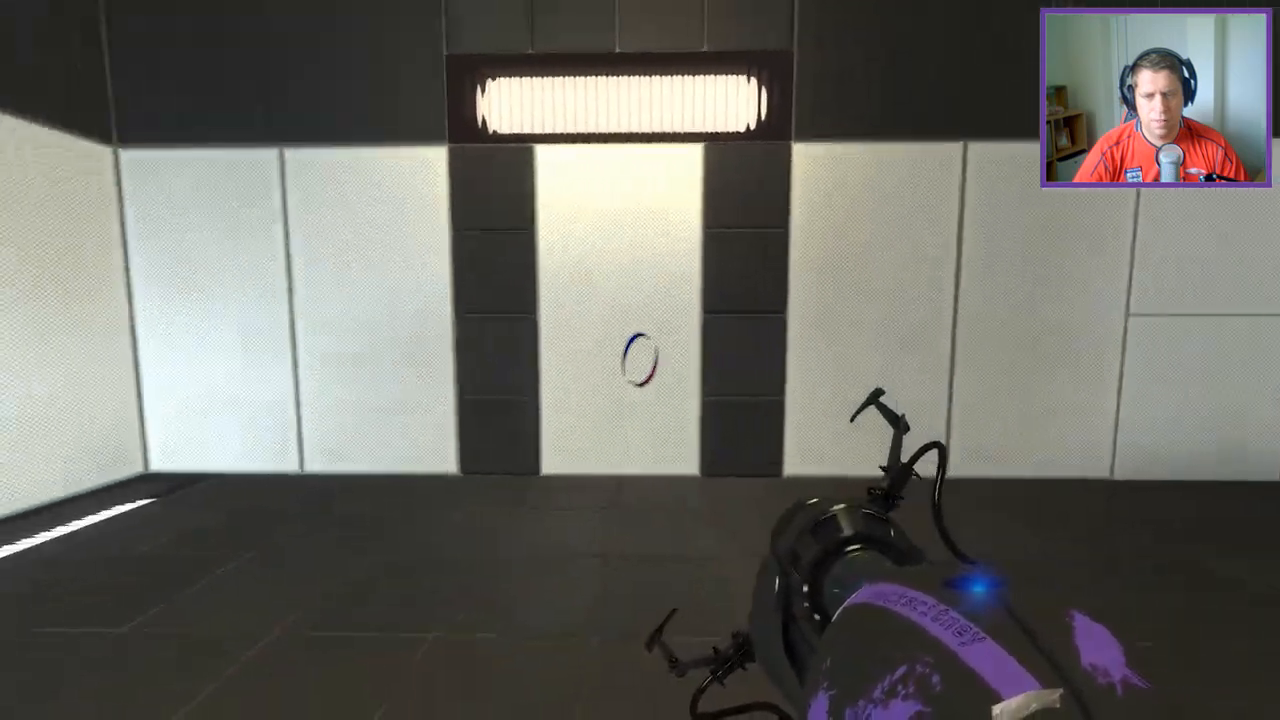
click(640, 360)
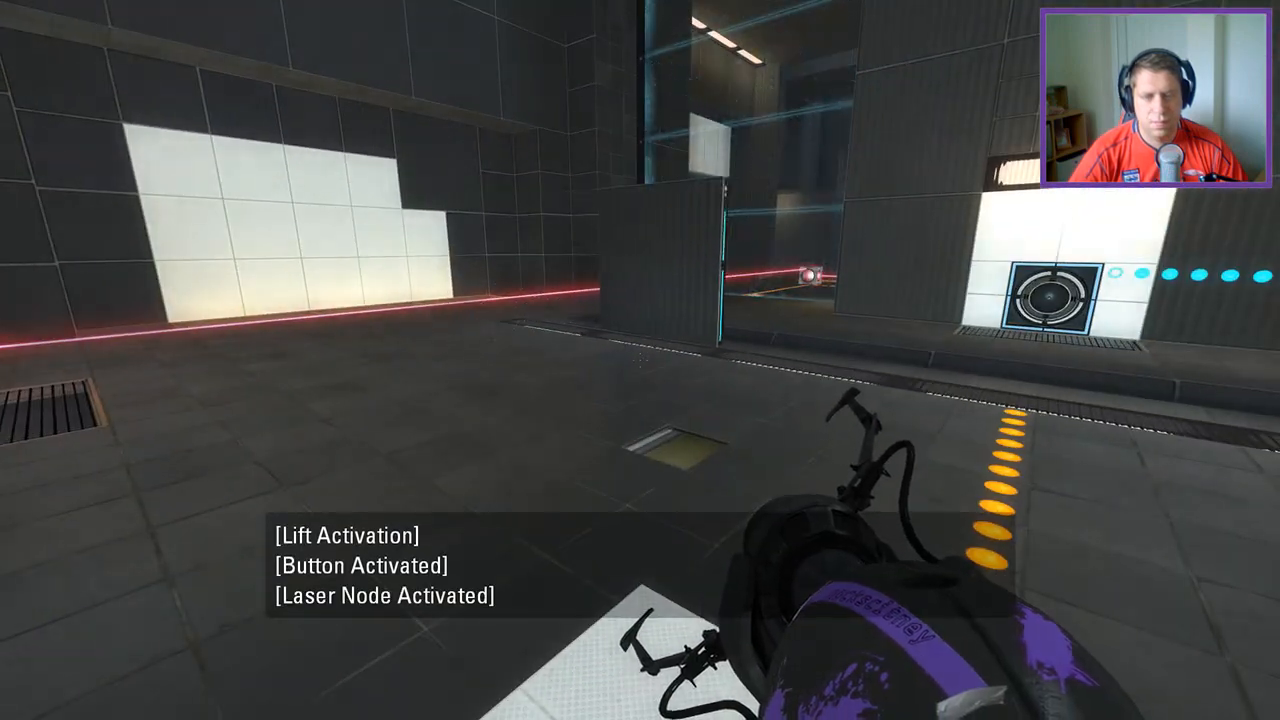
Step: Fire a portal to redirect the laser into the node and start the lift
click(640, 360)
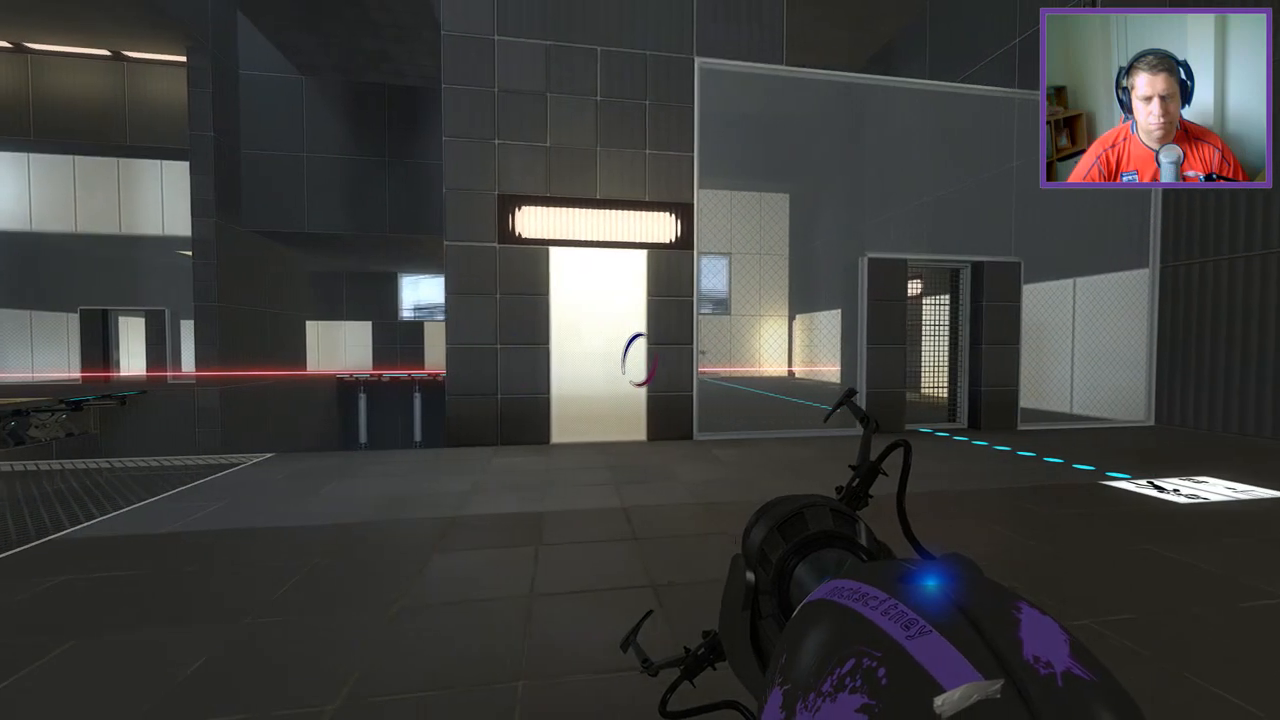
Step: Fire portals toward the raised panel in the large room to route the red laser
click(640, 360)
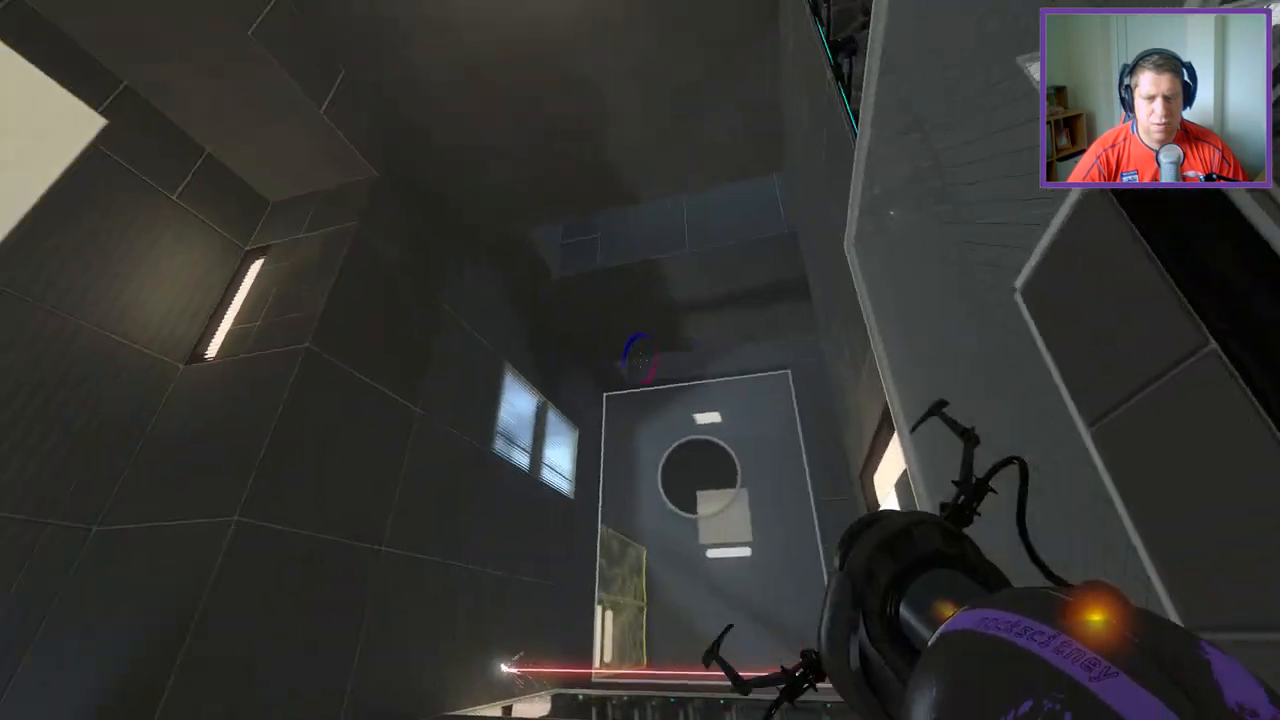
mouse_move(640, 360)
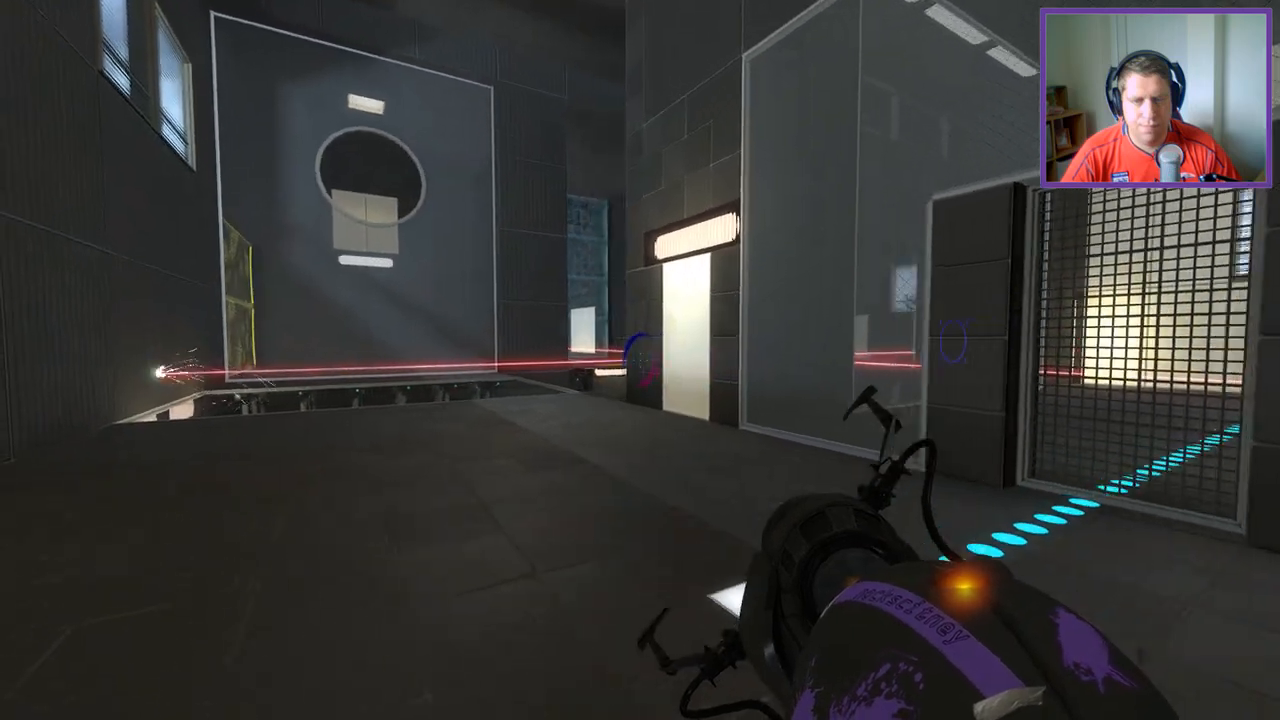
click(640, 360)
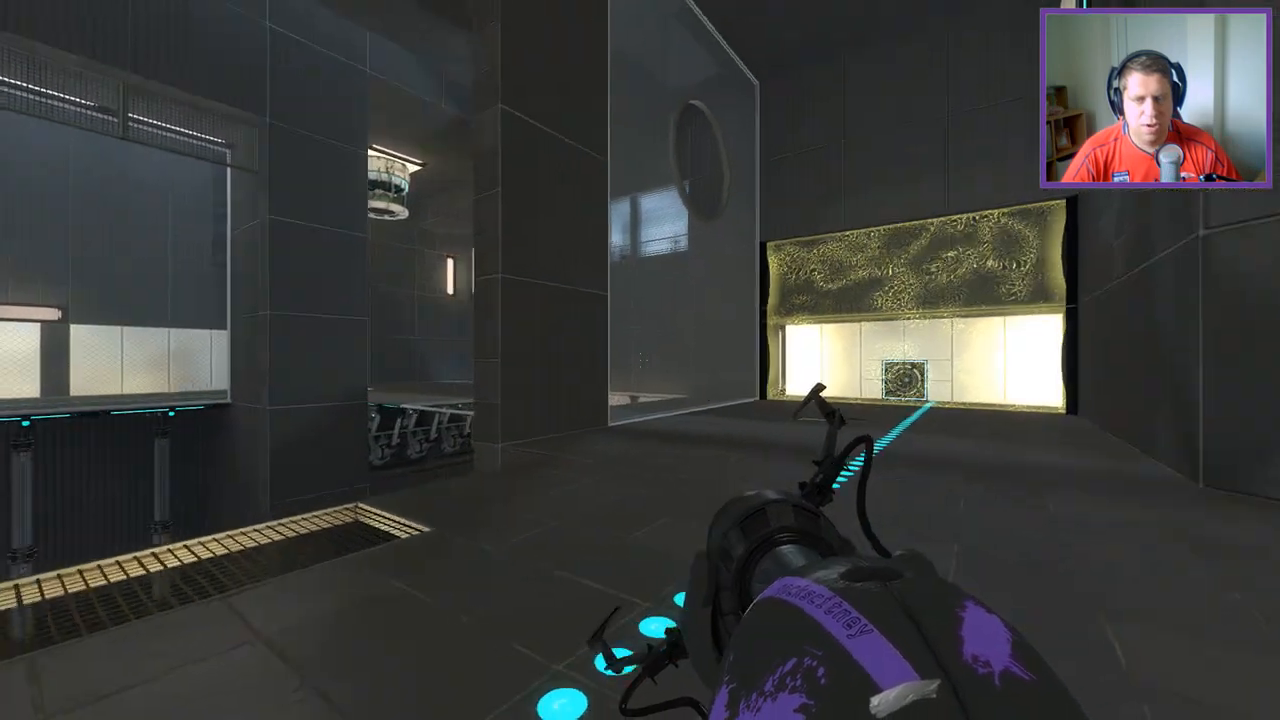
Step: Fire a portal onto the white panel beside the glass partition
click(640, 360)
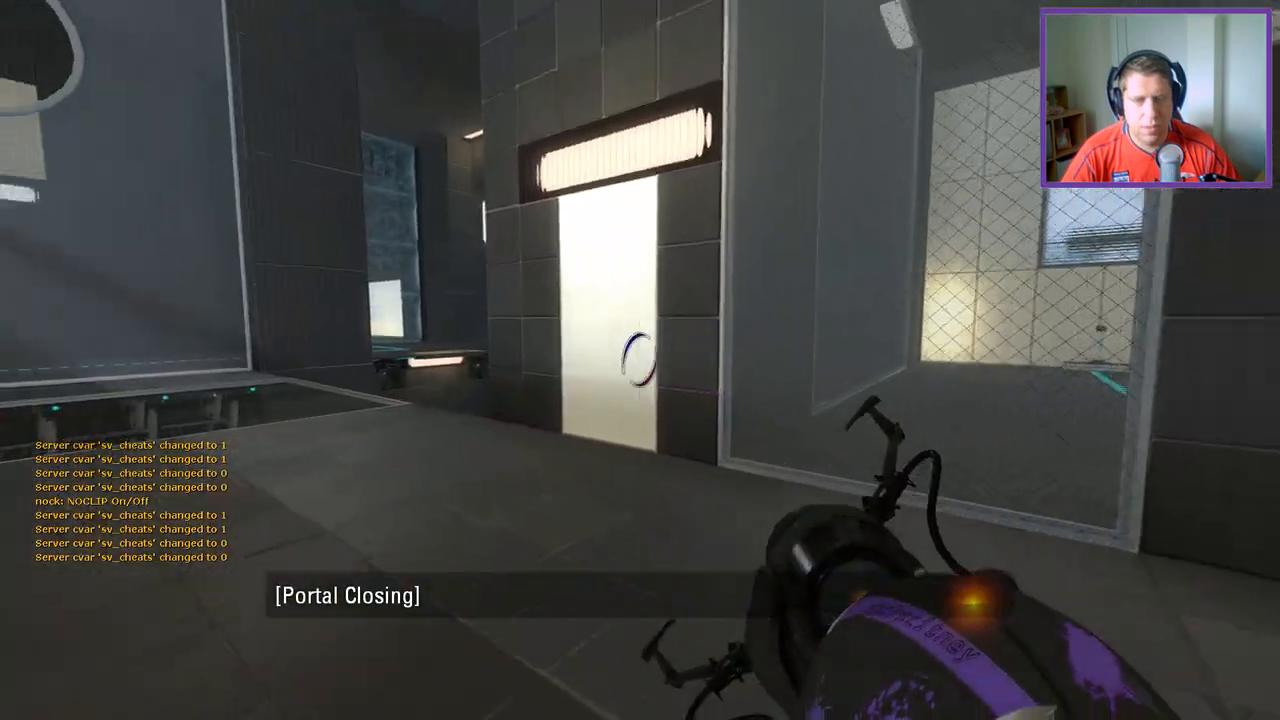
Step: Fire a portal to send the red laser across the chamber into its receiver
click(640, 360)
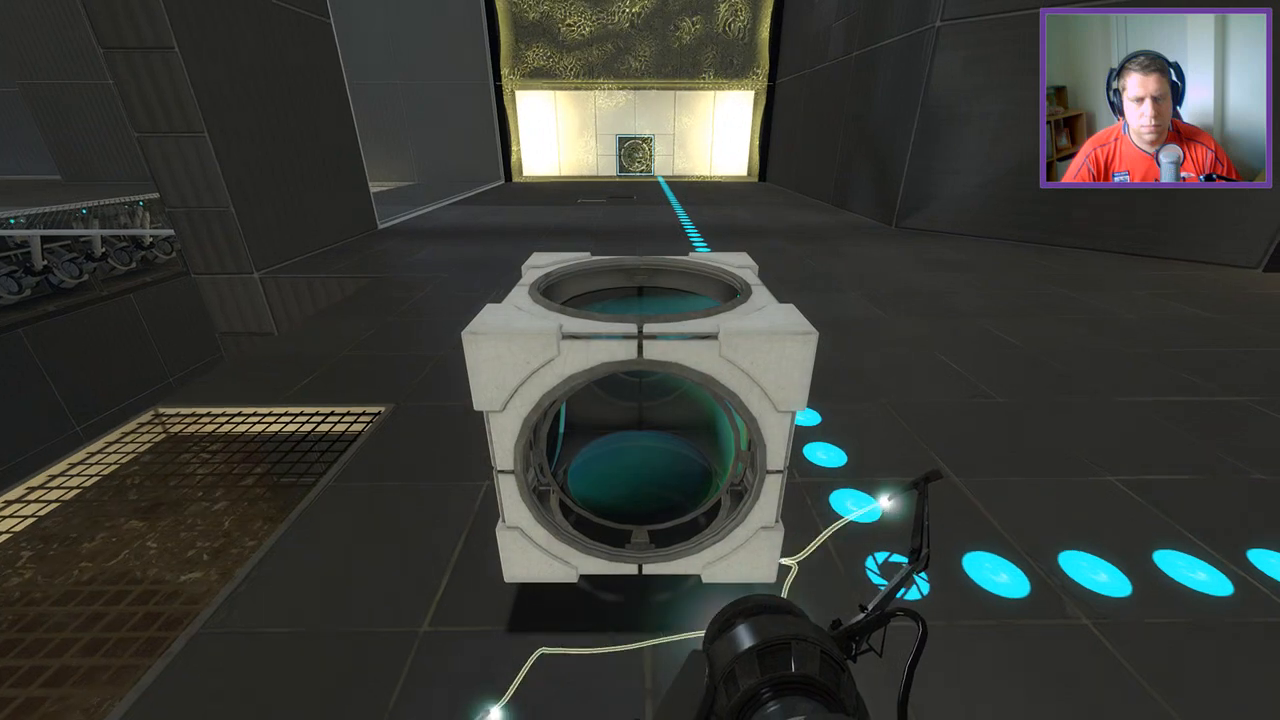
mouse_move(640, 360)
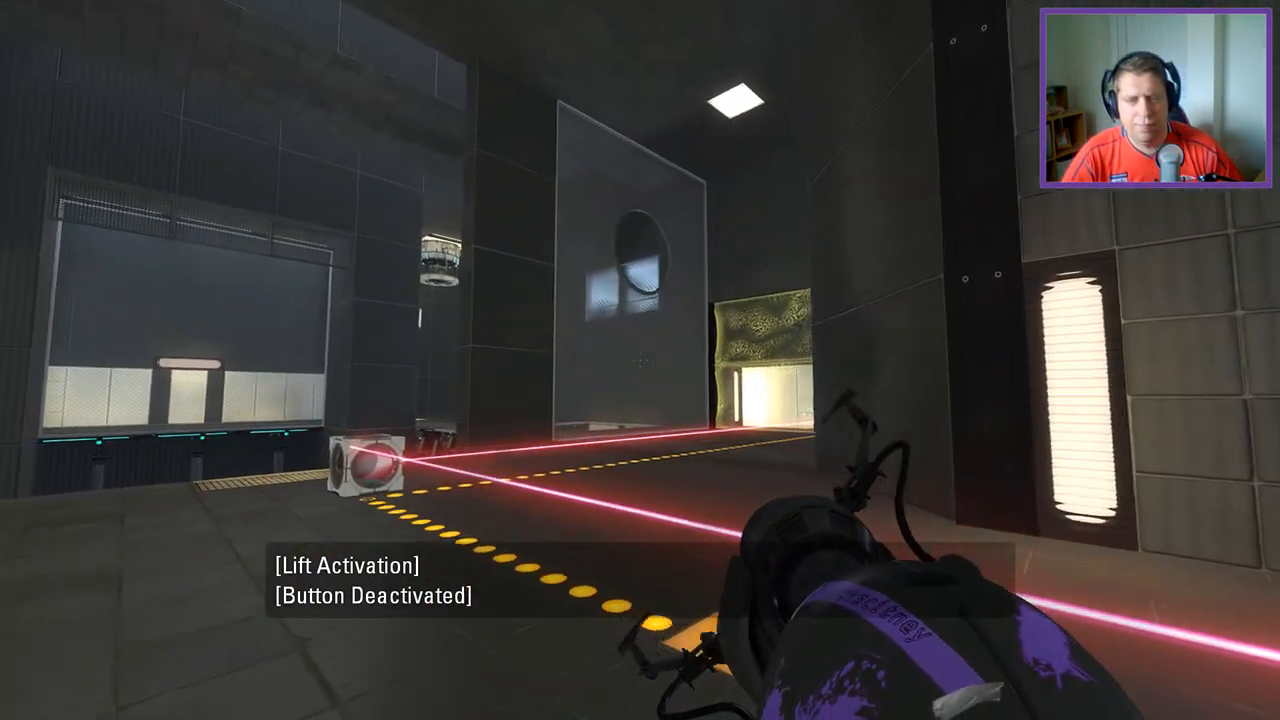
Step: Fire a portal on the way from the lift to the laser receptor room
click(640, 360)
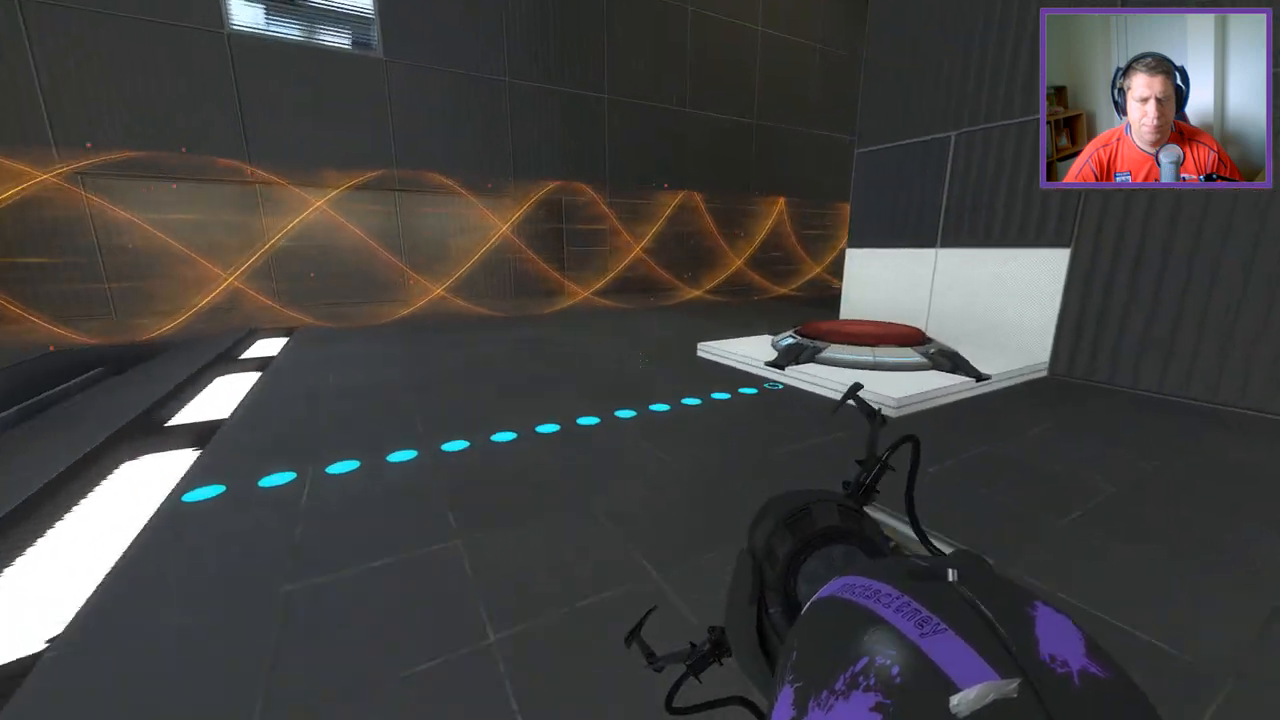
mouse_move(640, 360)
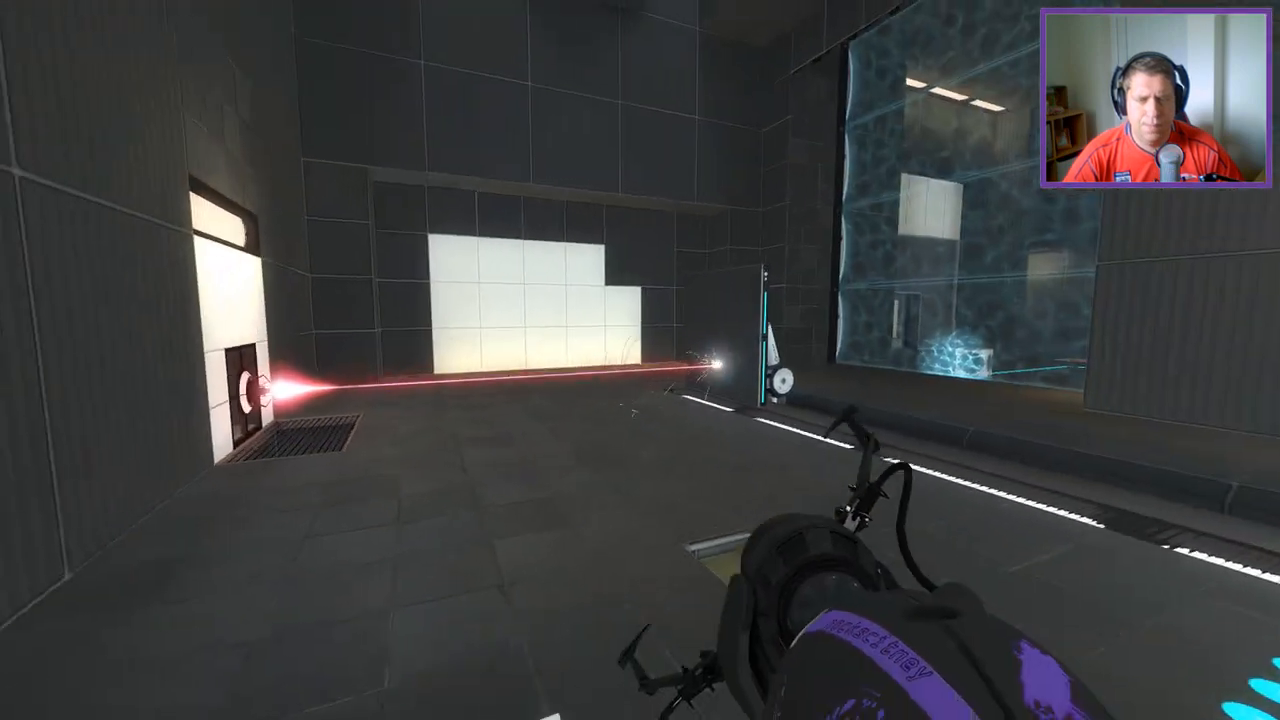
Step: Fire portals near the exit area while the lift arrives past the orange laser field
click(640, 360)
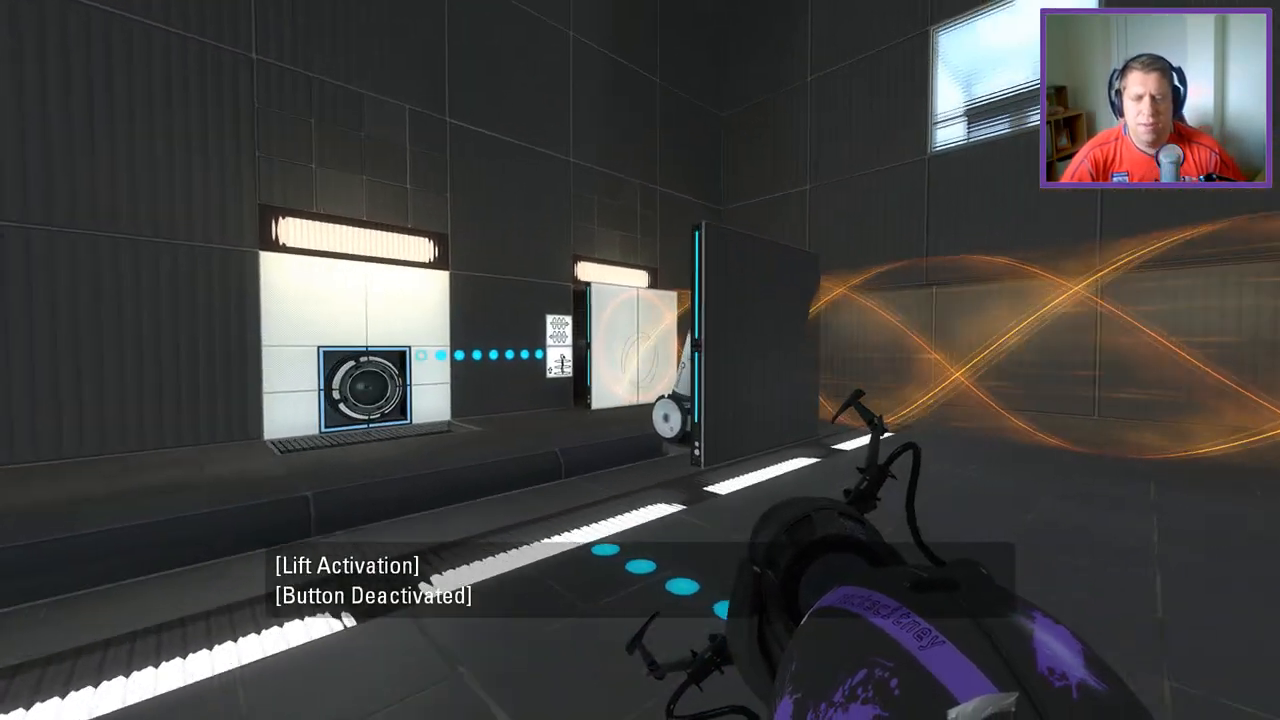
click(640, 360)
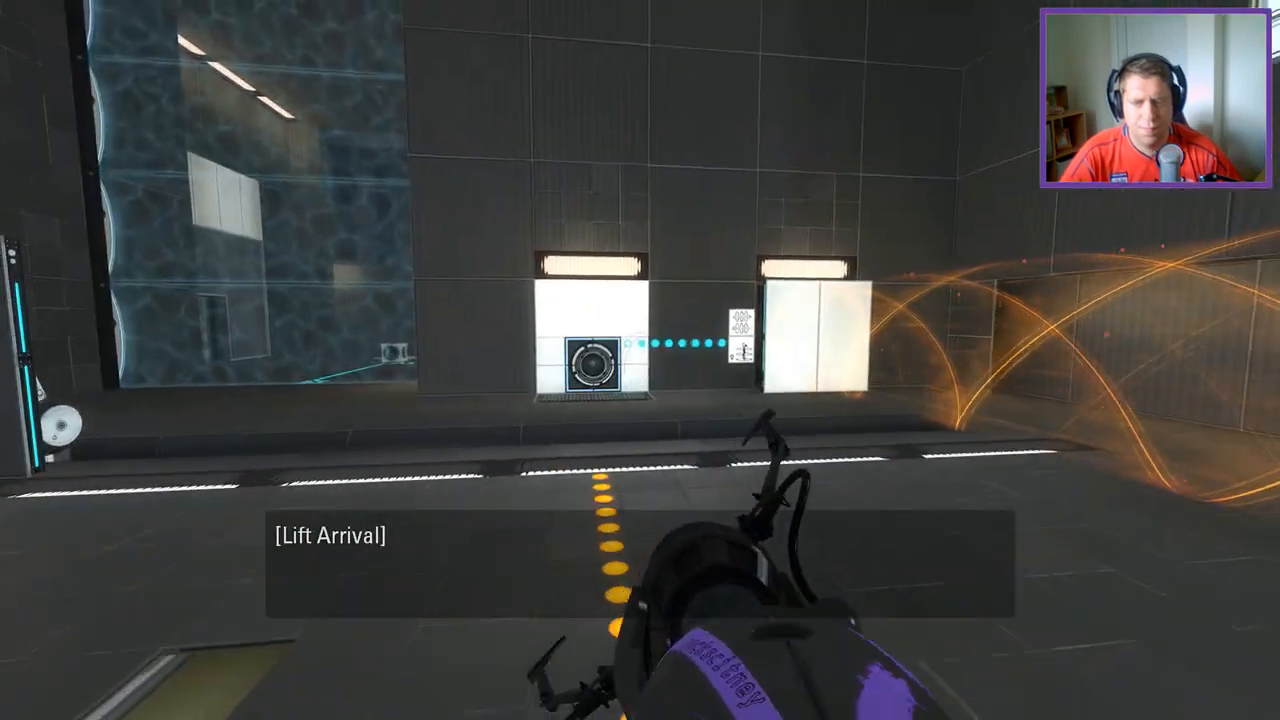
click(640, 360)
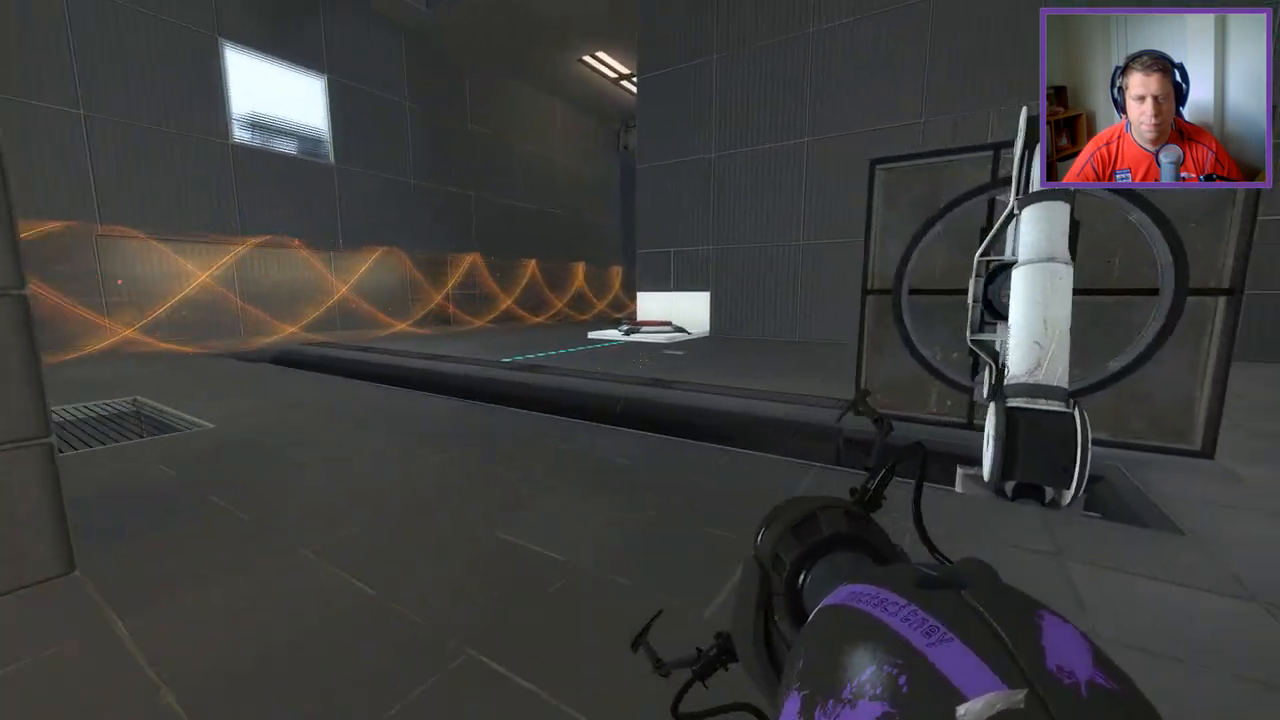
mouse_move(640, 360)
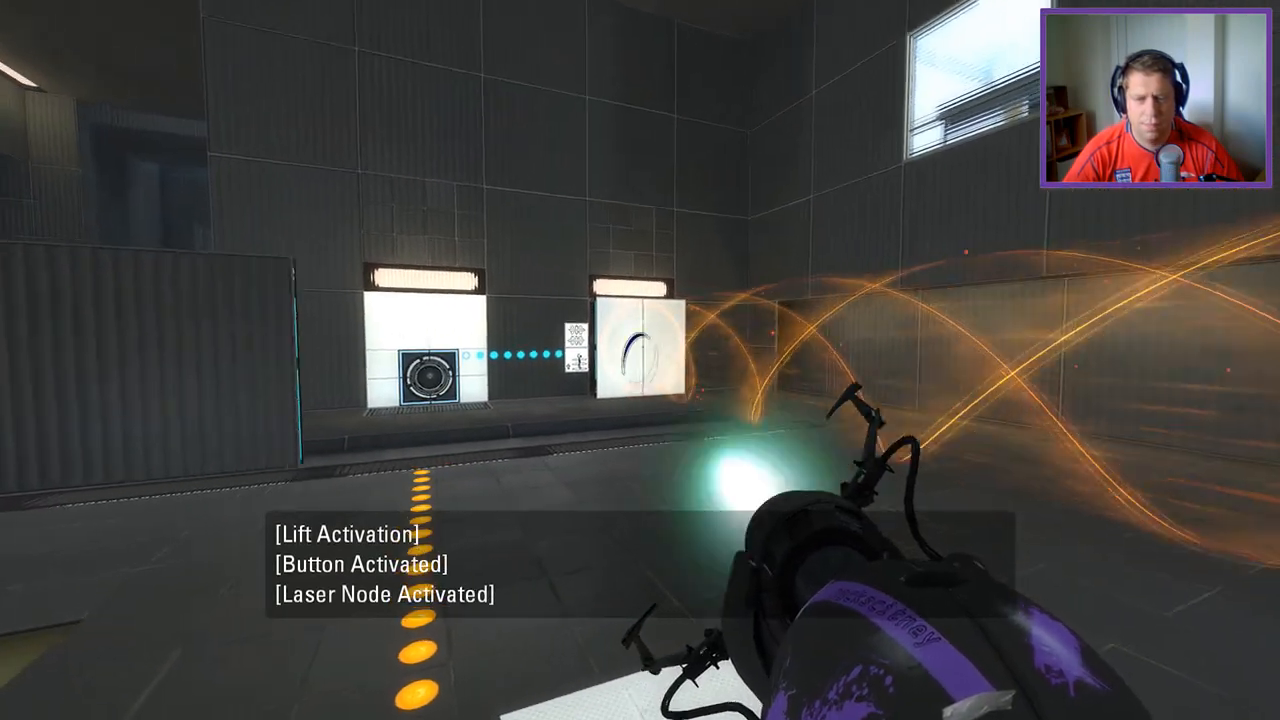
Step: Fire portals to stretch the red laser across the chamber past the raised walkway
click(640, 360)
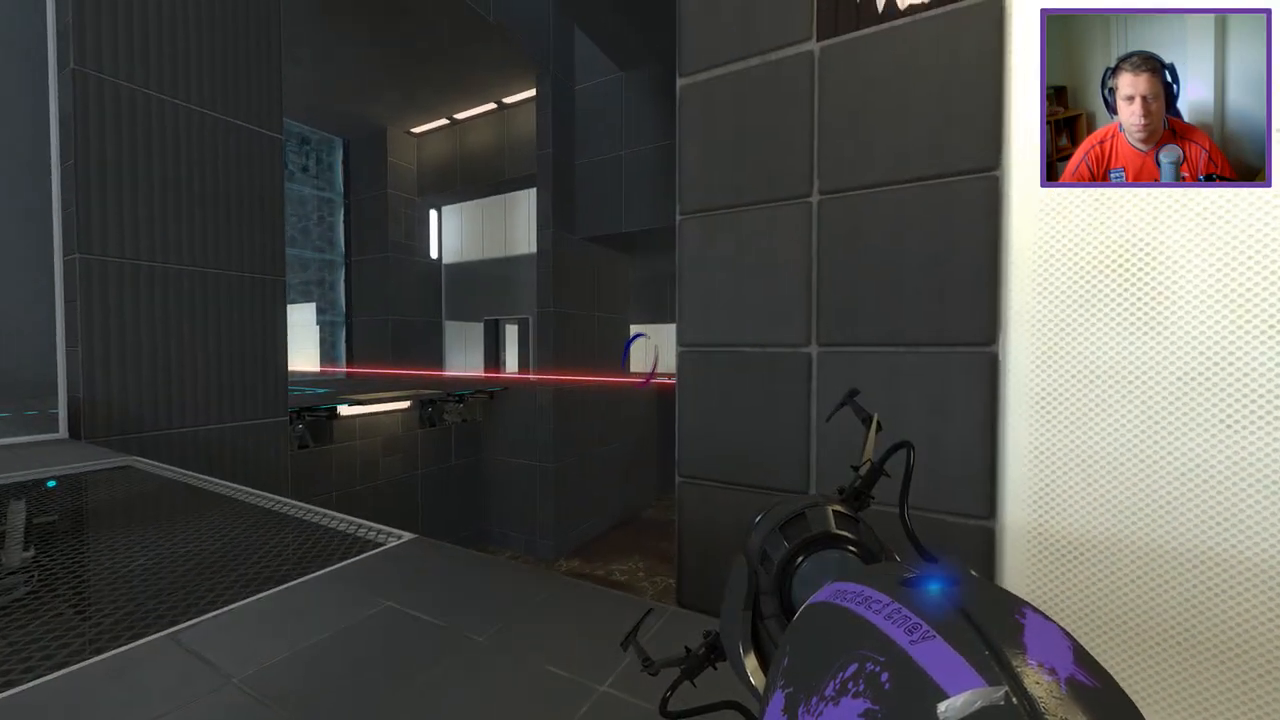
click(640, 360)
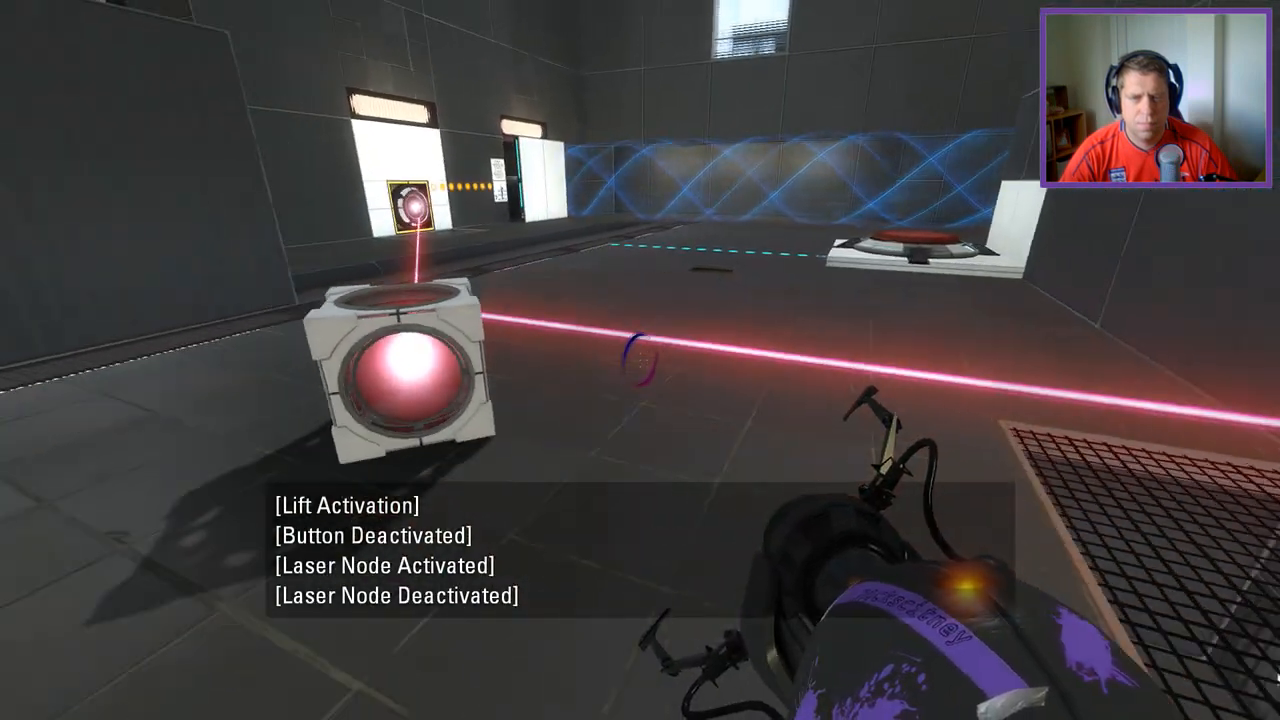
mouse_move(640, 360)
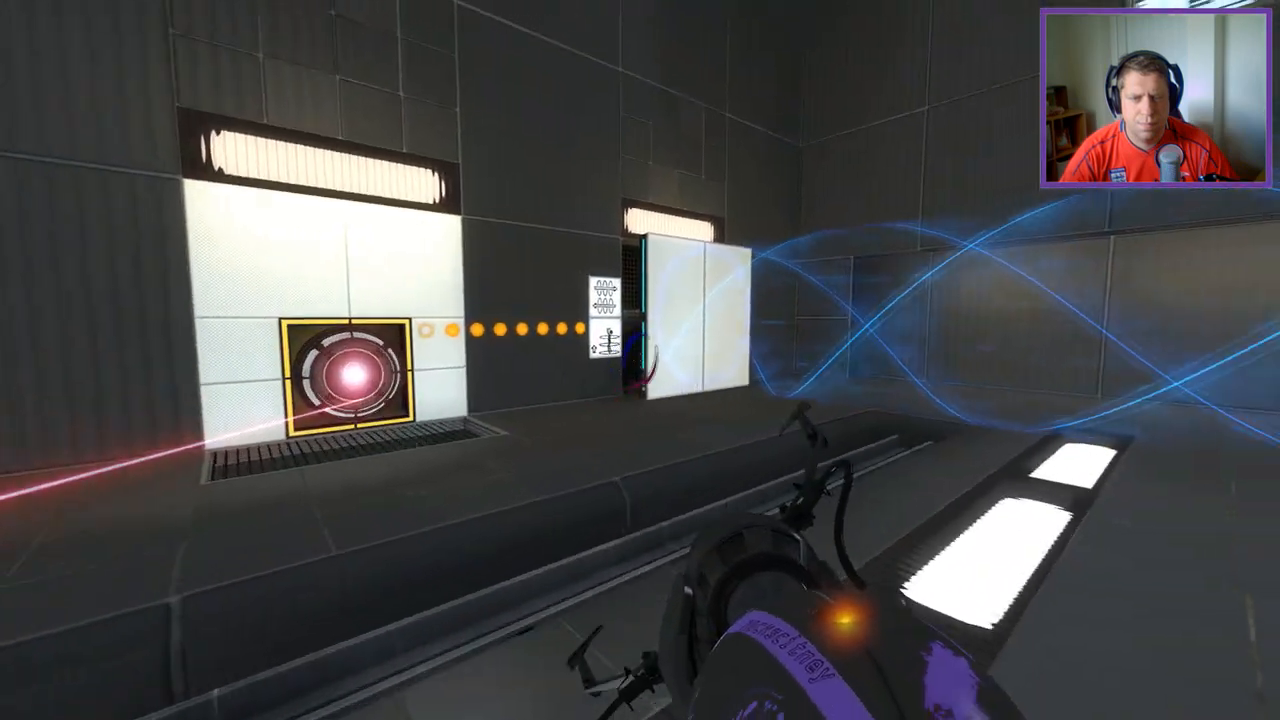
Step: Fire a portal so the laser cube's beam reaches the wall node and activates the lift
click(640, 360)
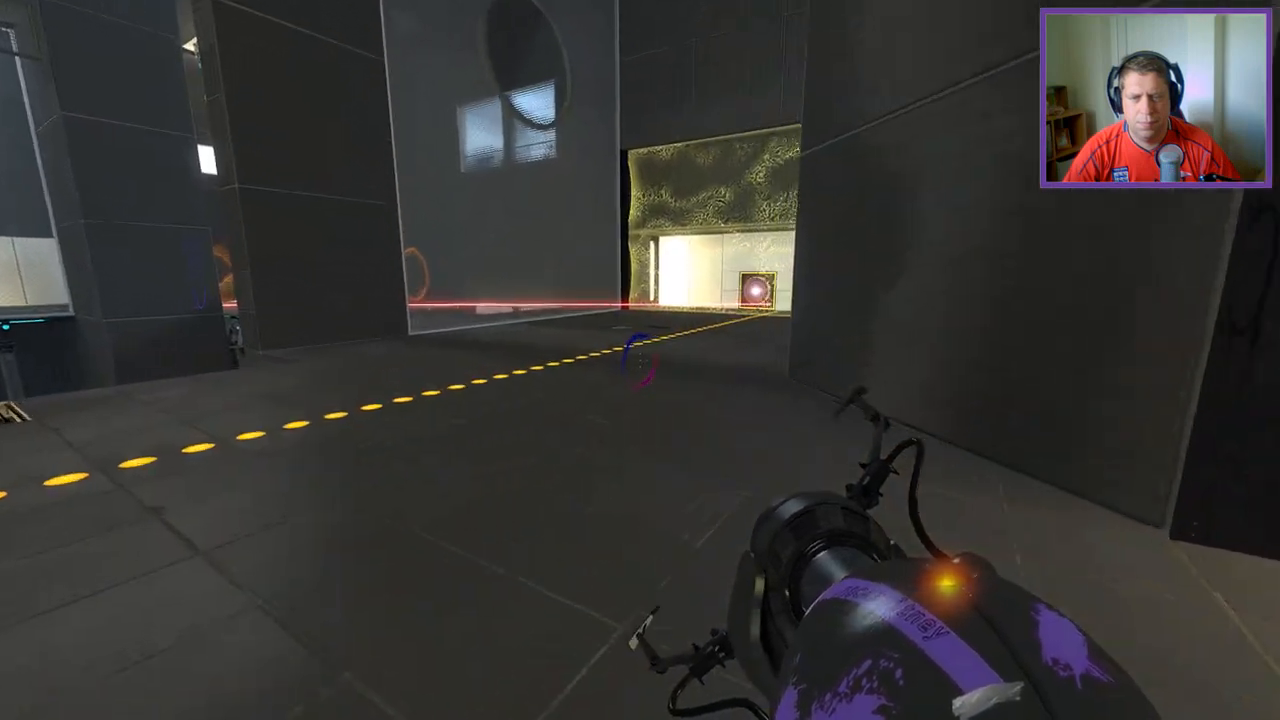
mouse_move(640, 360)
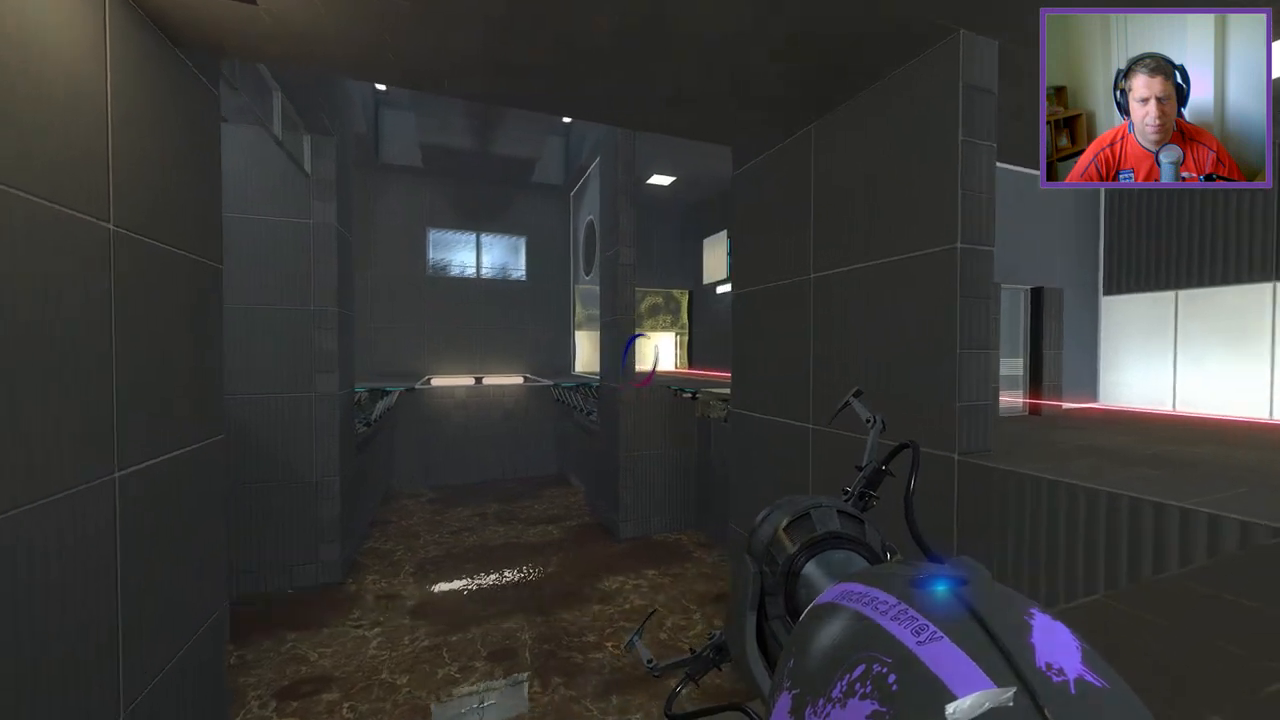
mouse_move(640, 360)
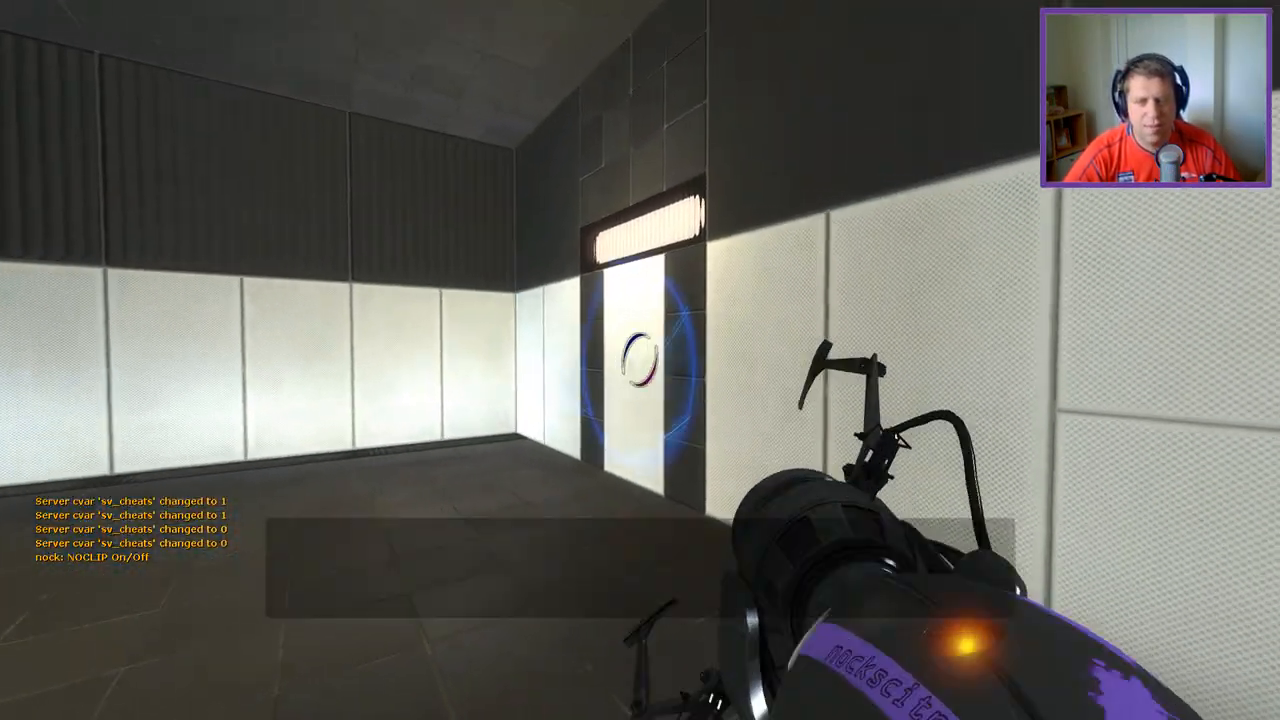
Step: Fire a blue portal onto the white wall panel ahead
click(640, 360)
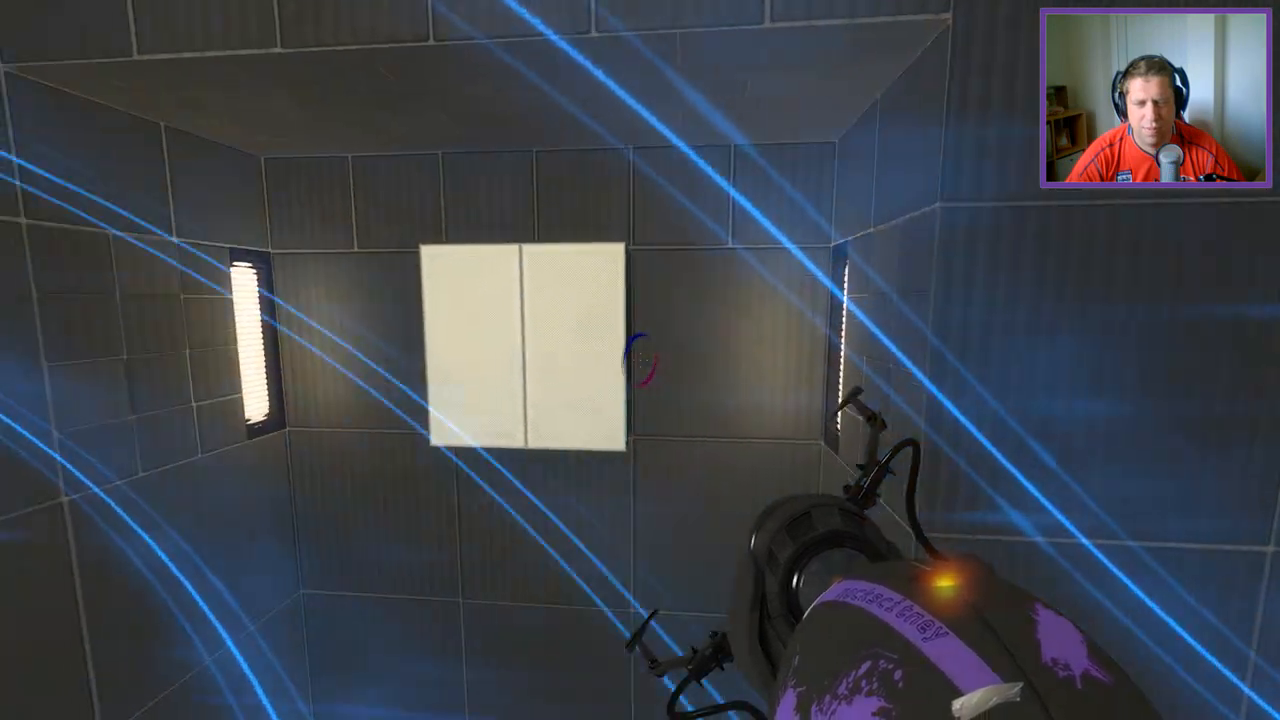
Step: Fire a portal onto the white panel from the hard-light bridge in the shaft
click(640, 360)
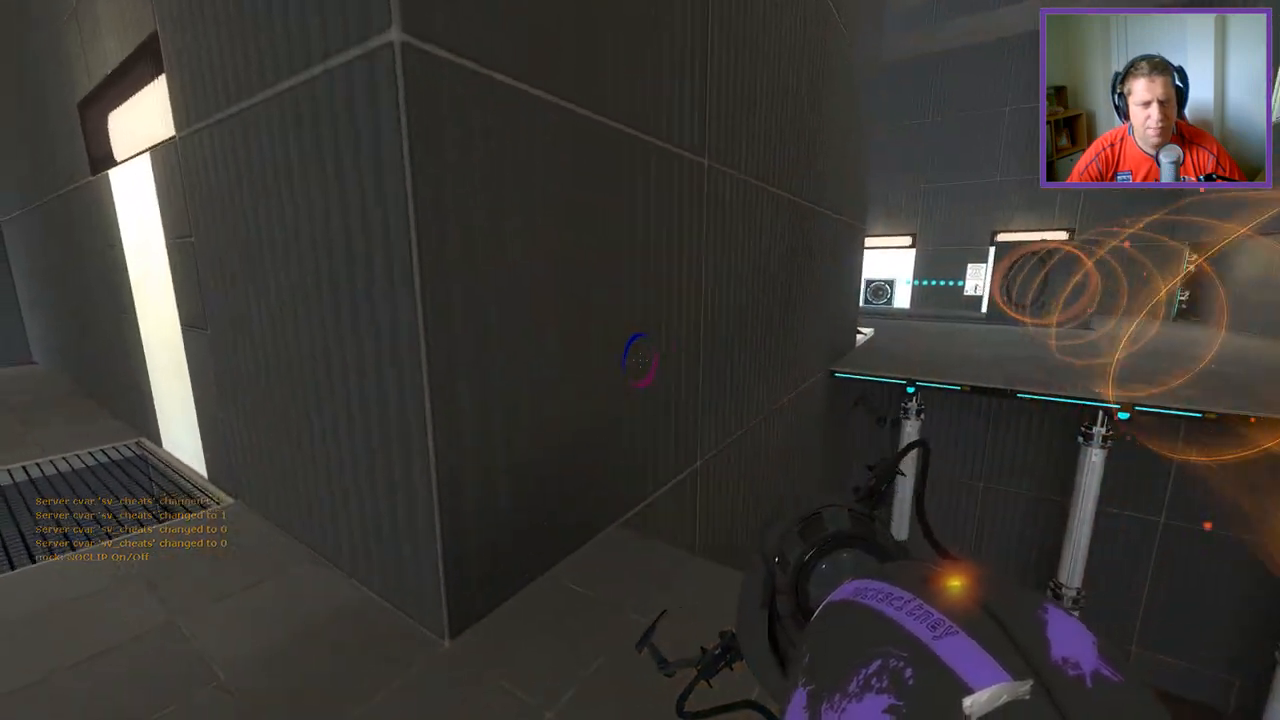
Step: Fire a portal on the white panel to redirect the laser into the node, activating the lift
click(640, 360)
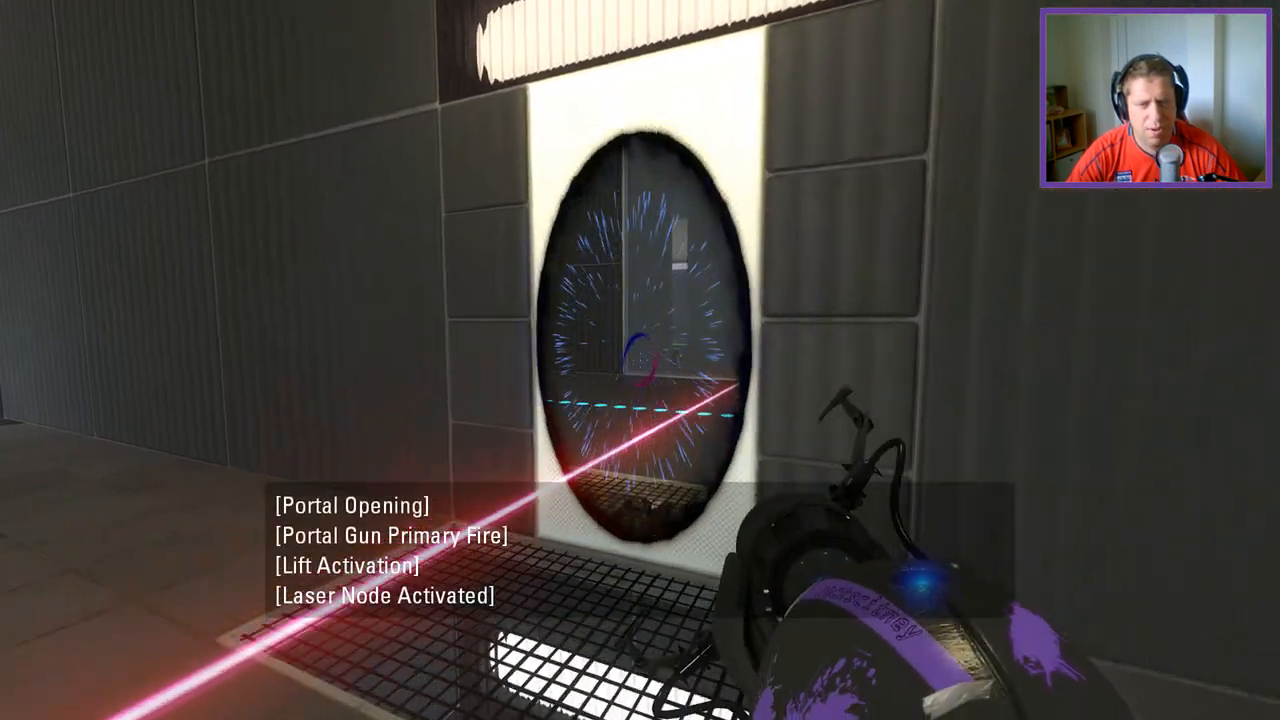